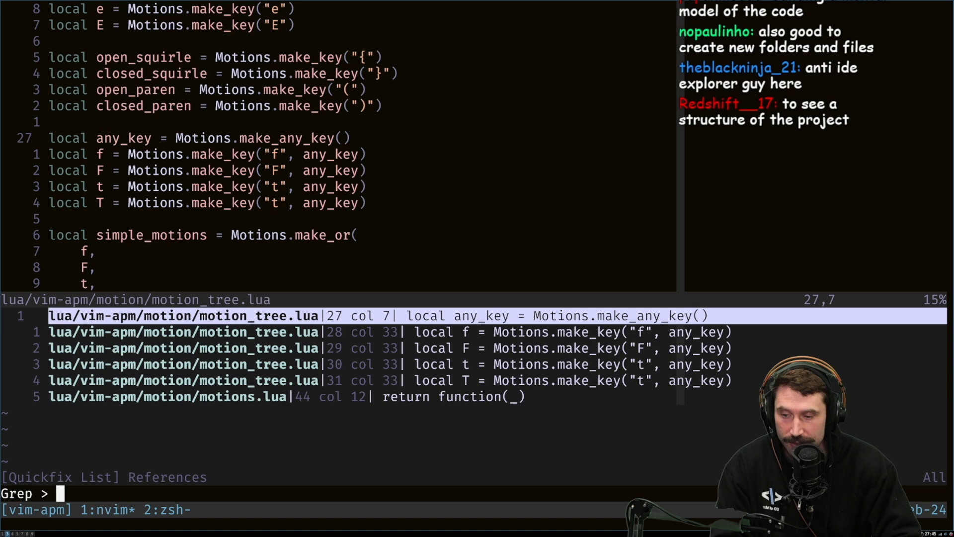
Leave the any_key references and browse lua/vim-apm/motion in netrw
{"action": "type", "text": "APMM"}
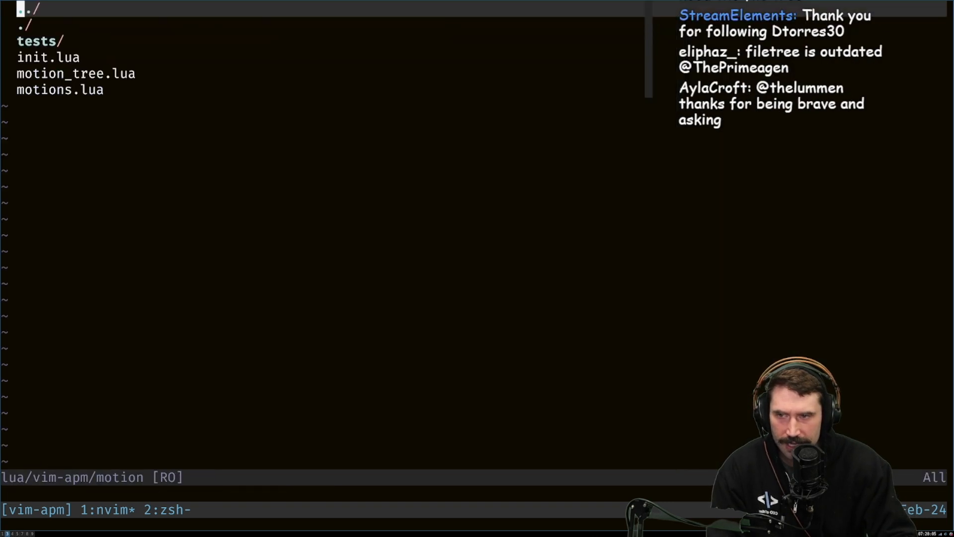
Try creating a new file from netrw, then open Telescope Git Files
{"action": "type", "text": "oeunth"}
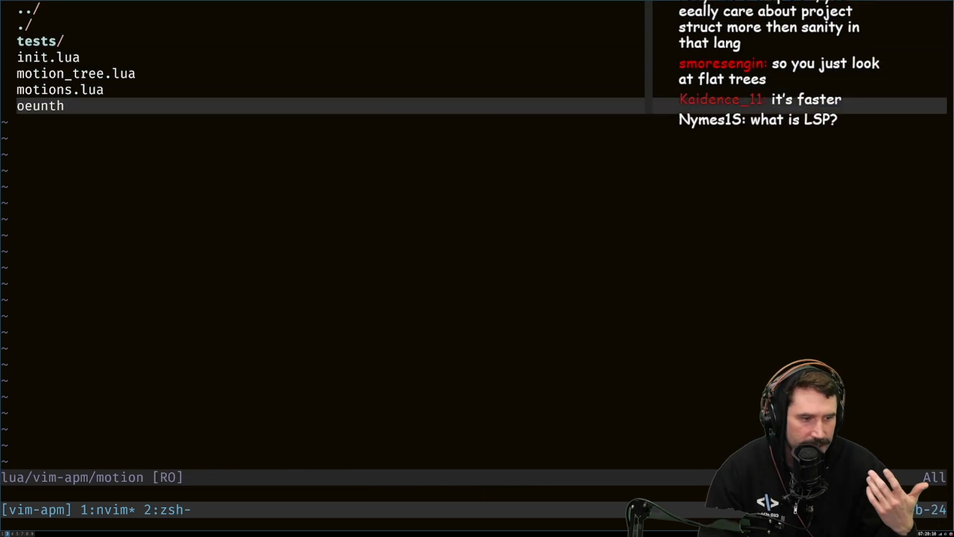
{"action": "key", "text": "D"}
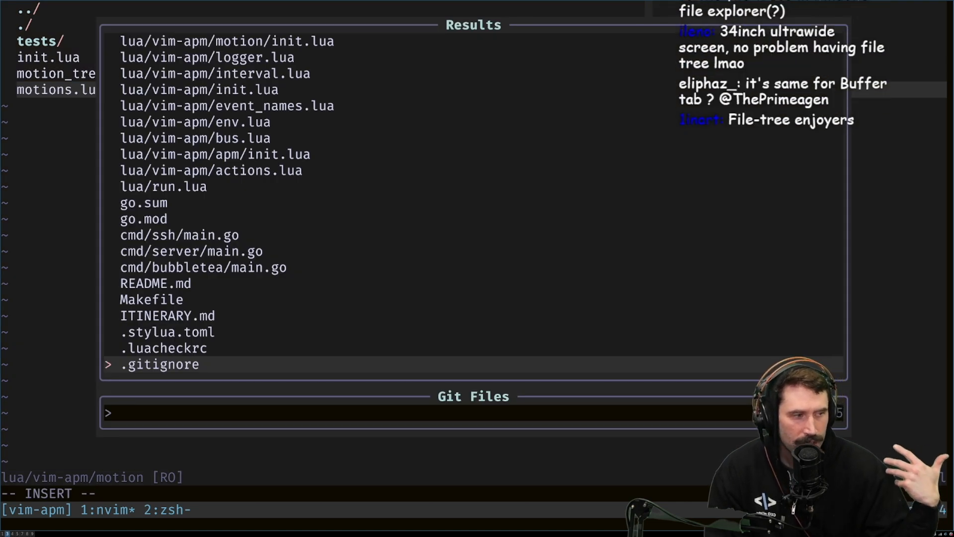
Filter Git Files by 'motion' and open motion_tree.lua
{"action": "type", "text": "motion"}
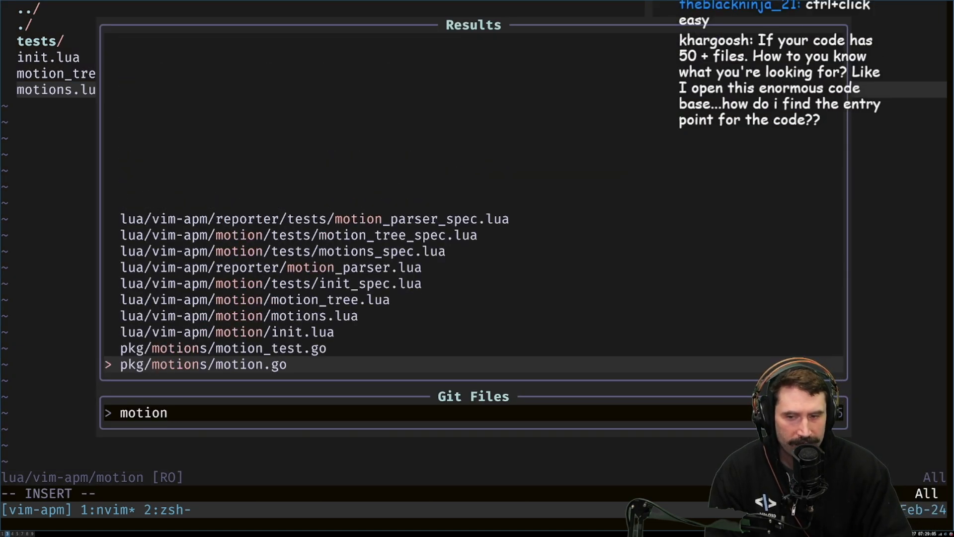
{"action": "key", "text": "up"}
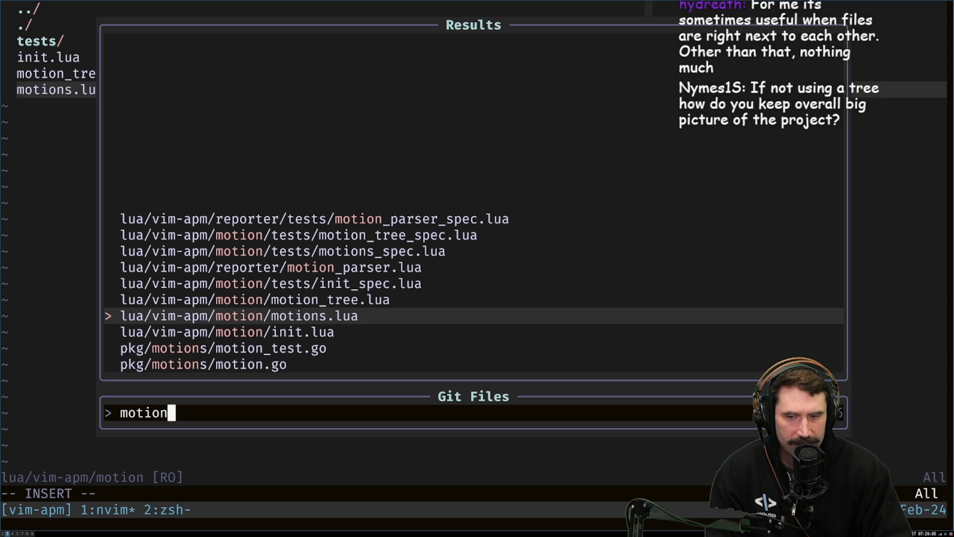
{"action": "type", "text": "tre"}
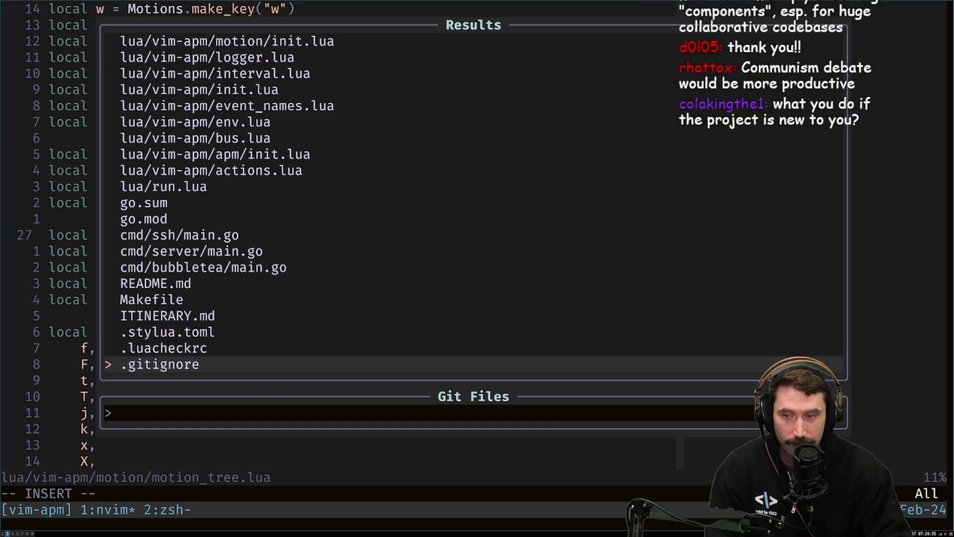
Search 'vimlua', clear it, then type 'luavimmotionnit' to match motion/init.lua
{"action": "type", "text": "vimlua"}
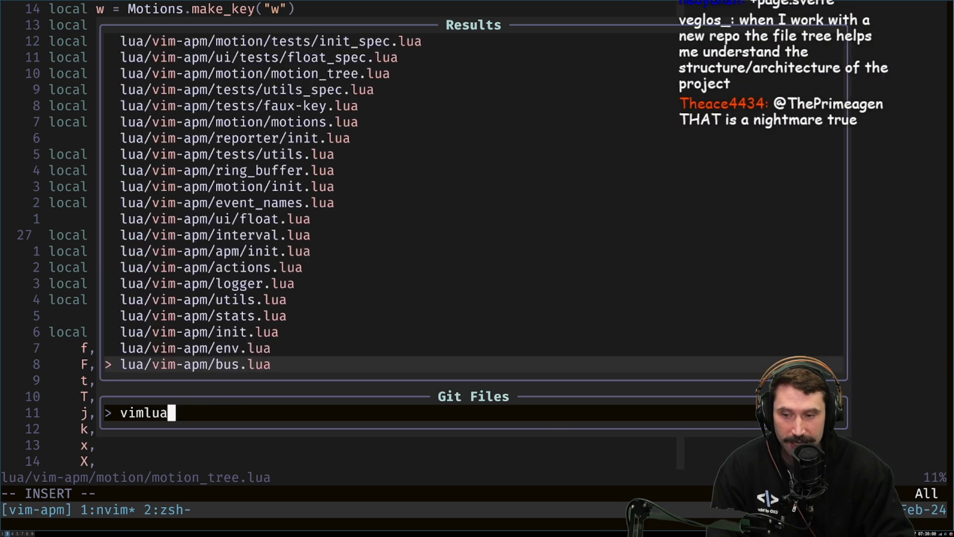
{"action": "key", "text": "Up"}
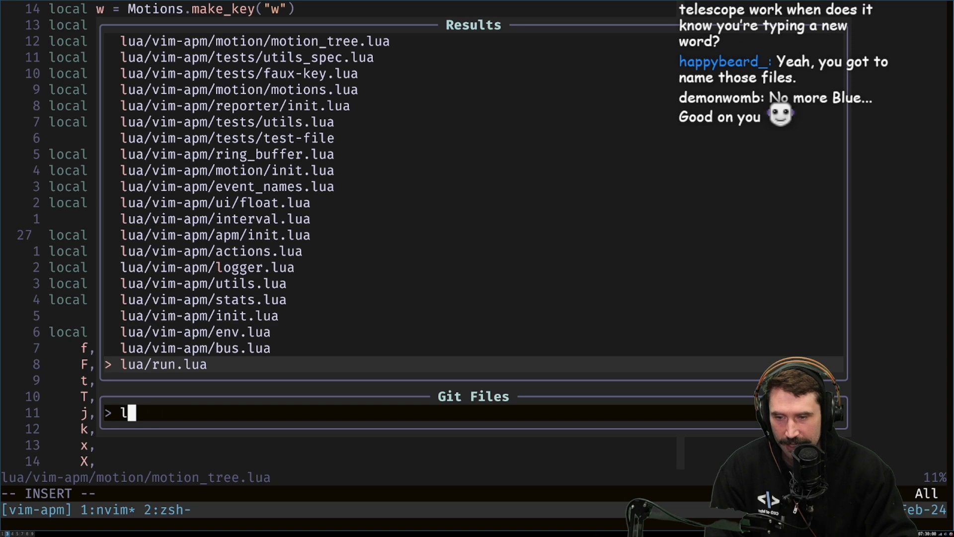
{"action": "type", "text": "uaviminit"}
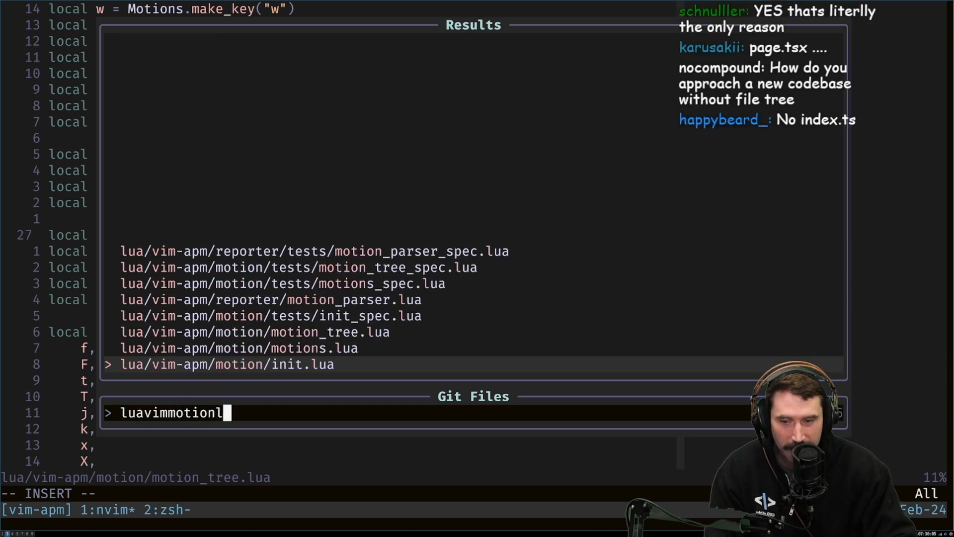
{"action": "type", "text": "nit"}
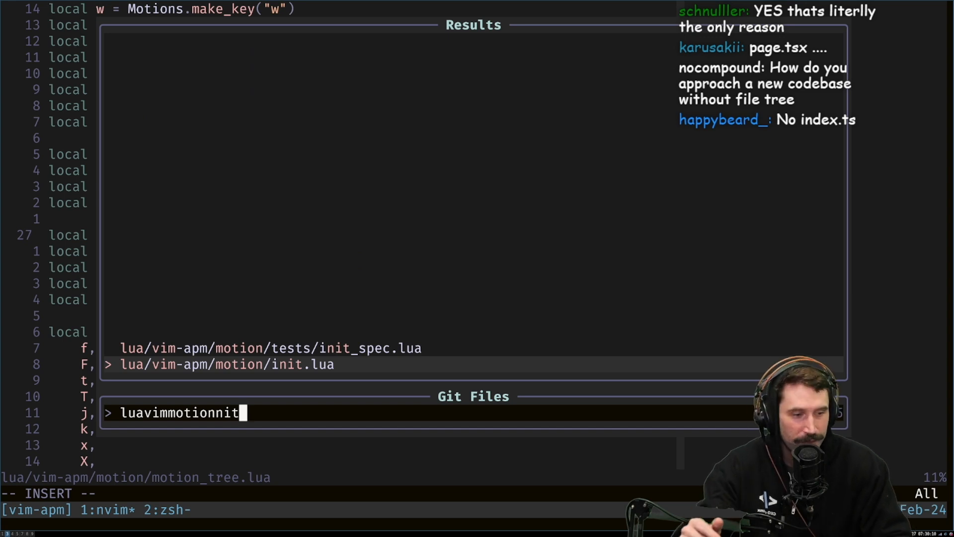